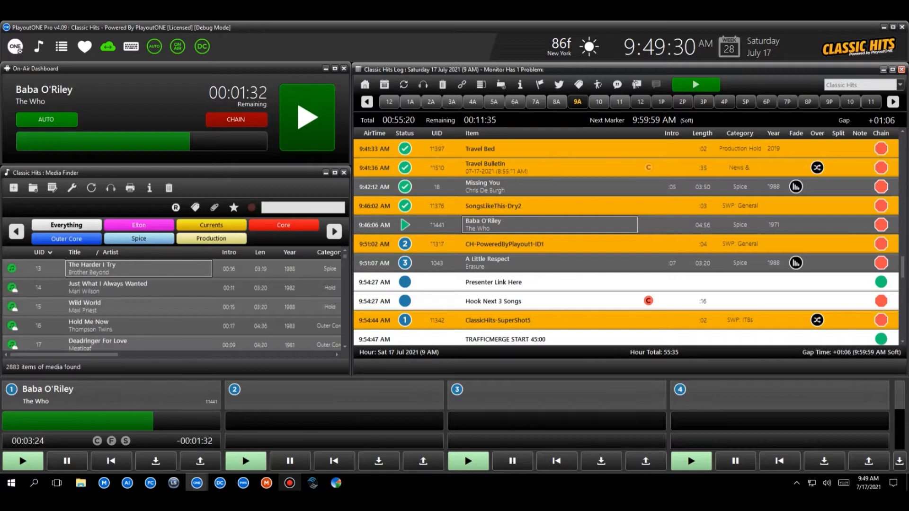
Search the Media Finder for 'beatles' to show Hey Jude.
scroll("down", 3)
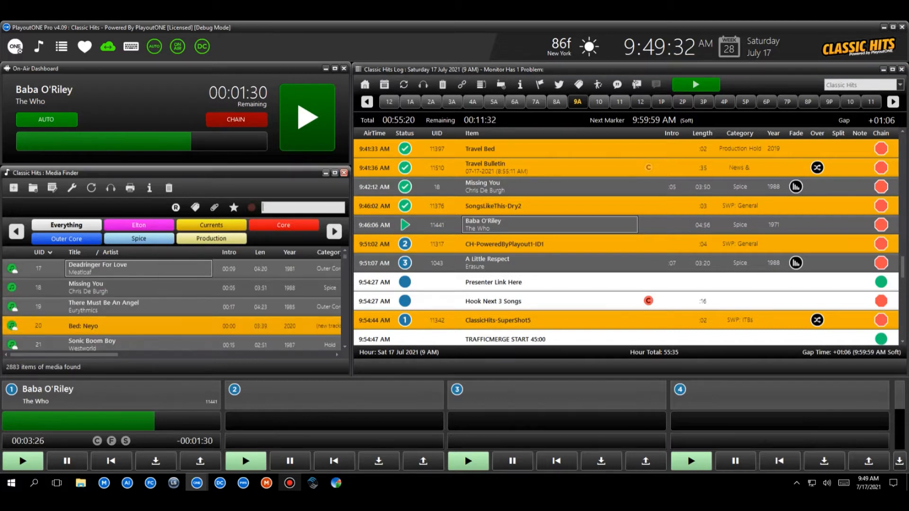
type("beatles")
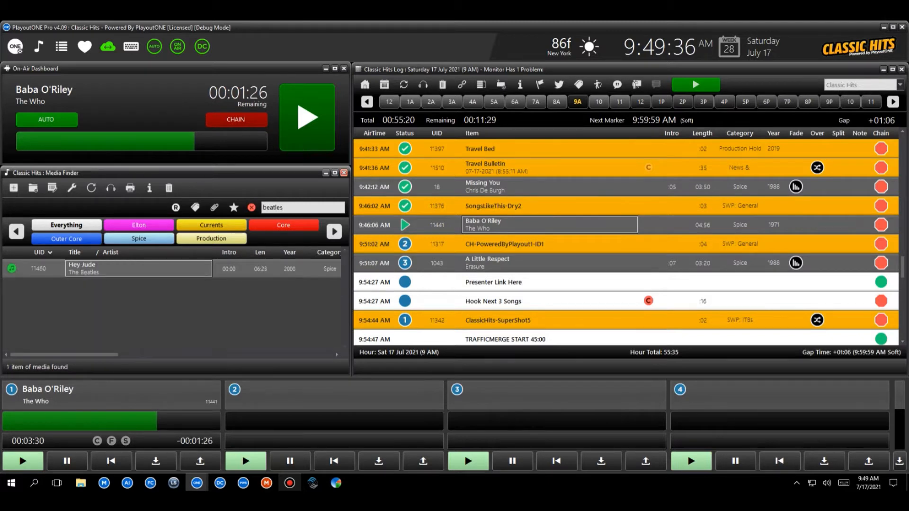
Open Hey Jude's track editor and start previewing the song.
double_click(138, 268)
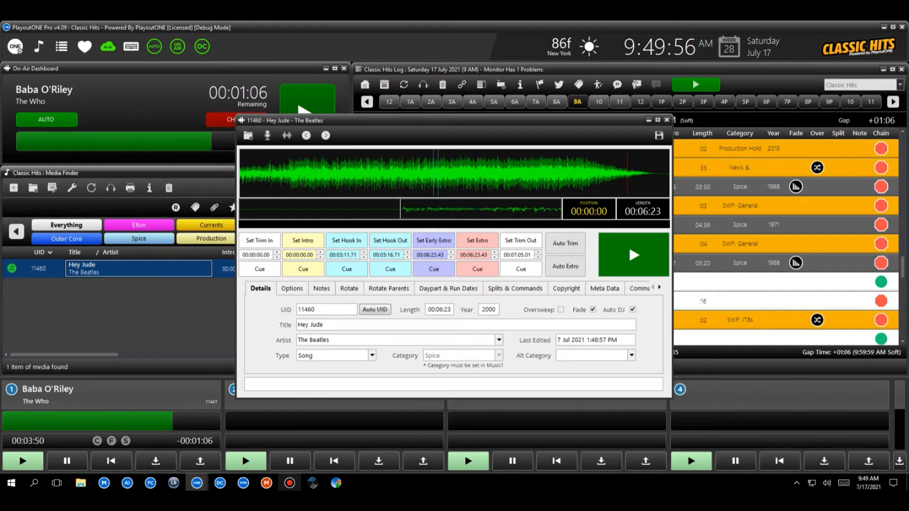
left_click(633, 255)
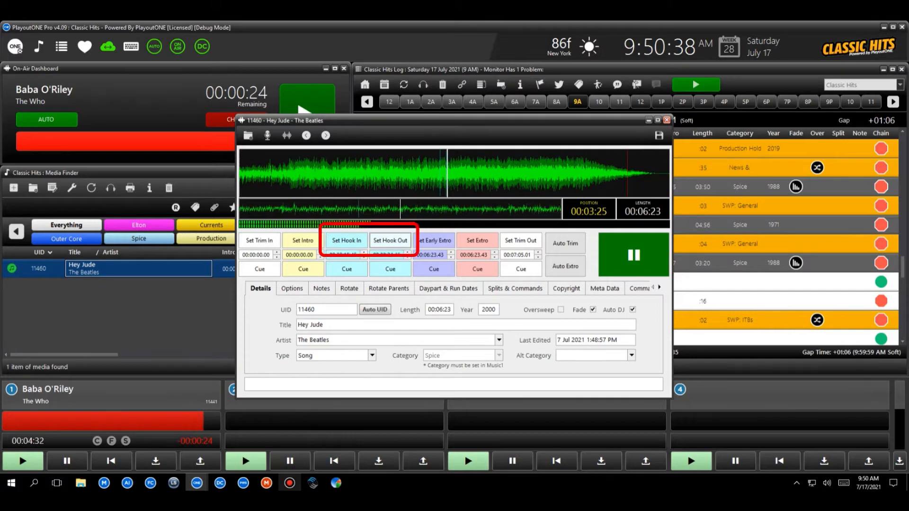
Mark Hey Jude's hook from 00:03:18.46 to 00:03:24.46.
left_click(346, 268)
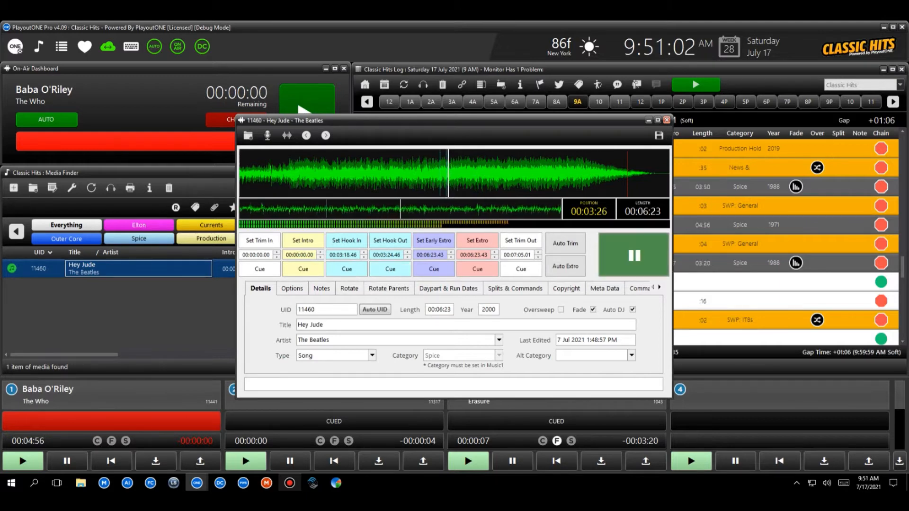
left_click(633, 256)
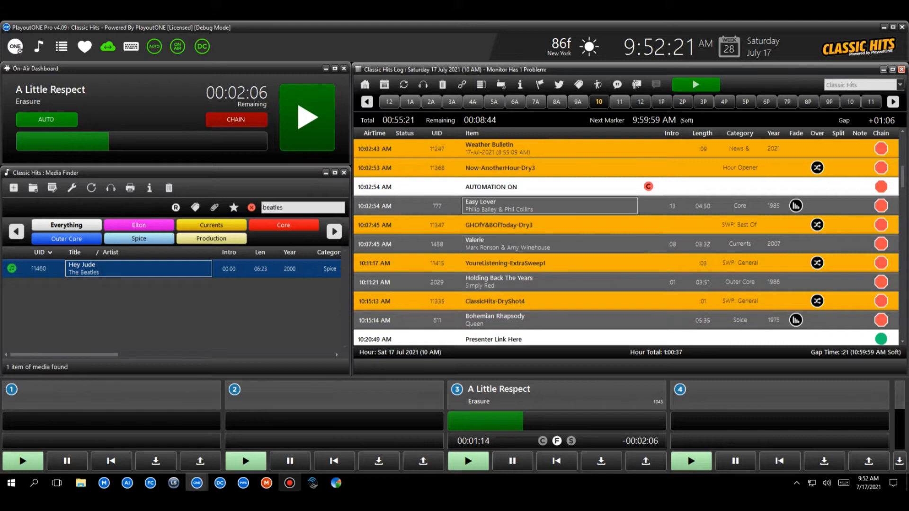
Insert a Hook Next command into the 10 AM log from the log's context menu.
right_click(547, 206)
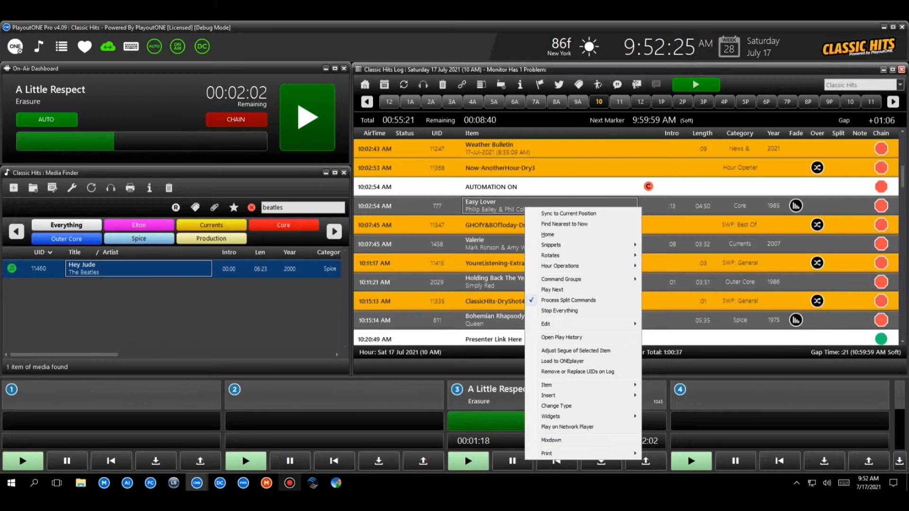
left_click(547, 395)
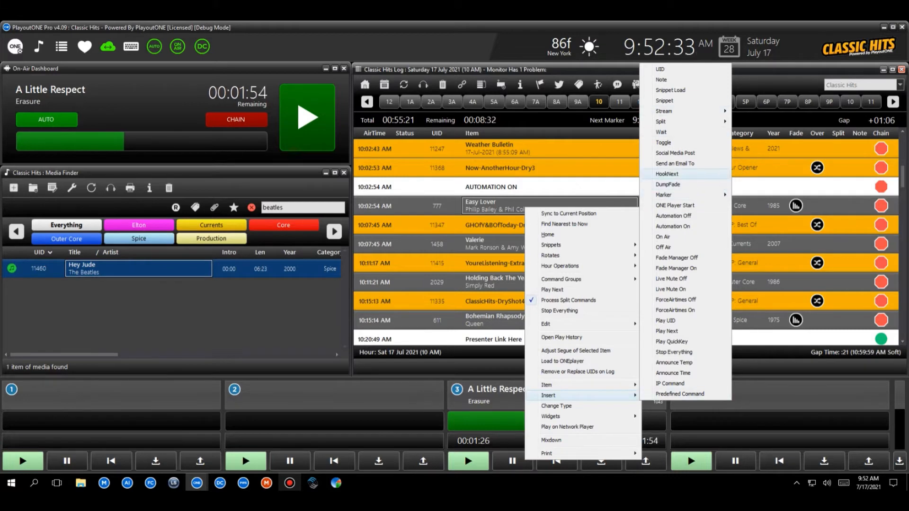
left_click(666, 174)
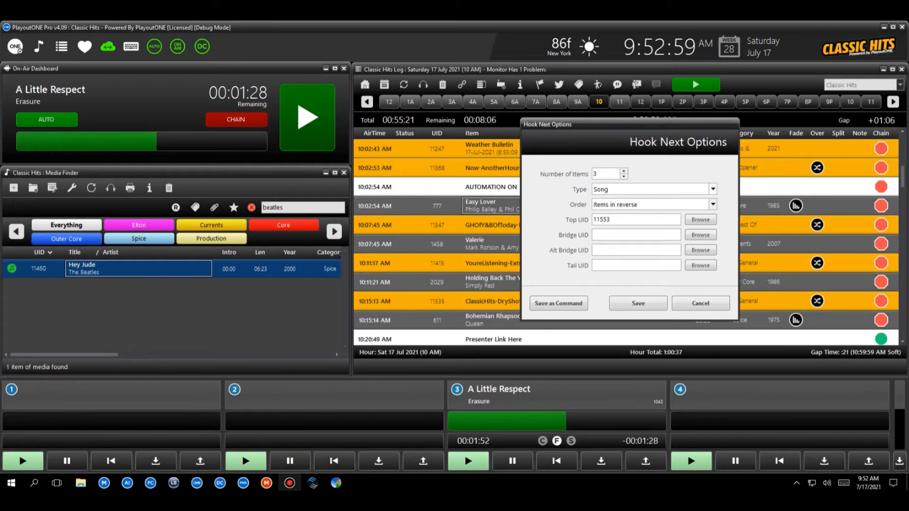
Check the Hook Next Type and Order choices, then browse for the Top UID.
left_click(712, 189)
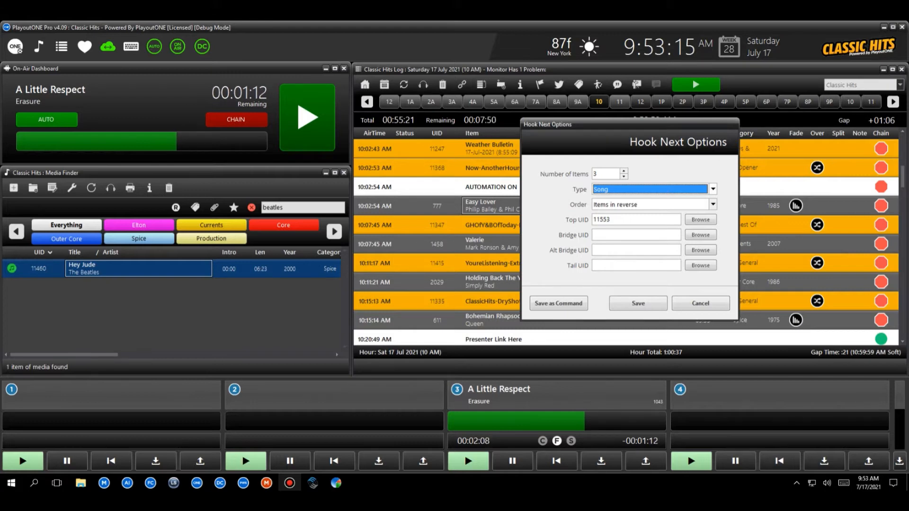
left_click(711, 204)
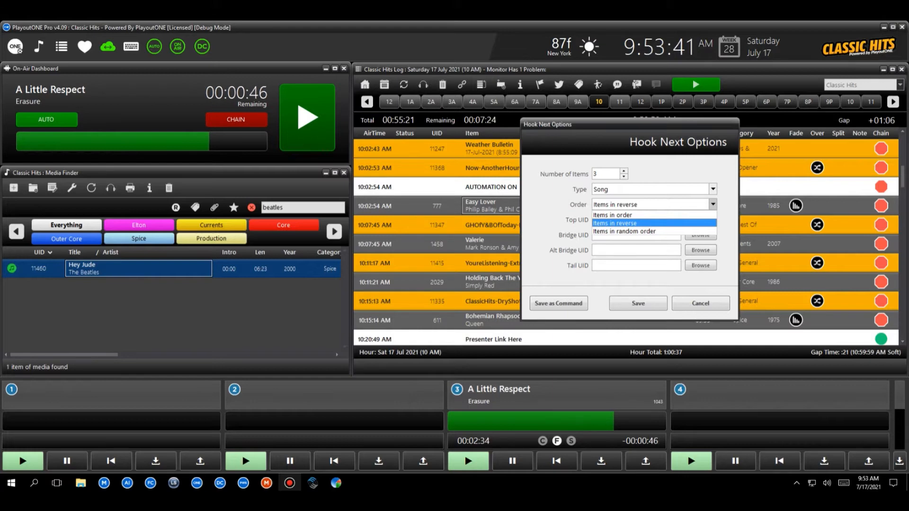
left_click(615, 223)
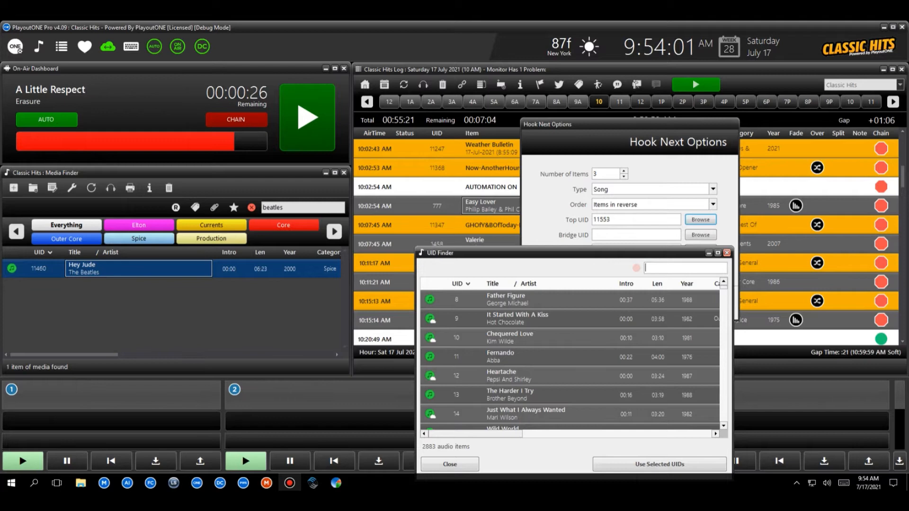
Search '115' and use Coming Up On Classic Hits, UID 11553, as top item.
type("11553")
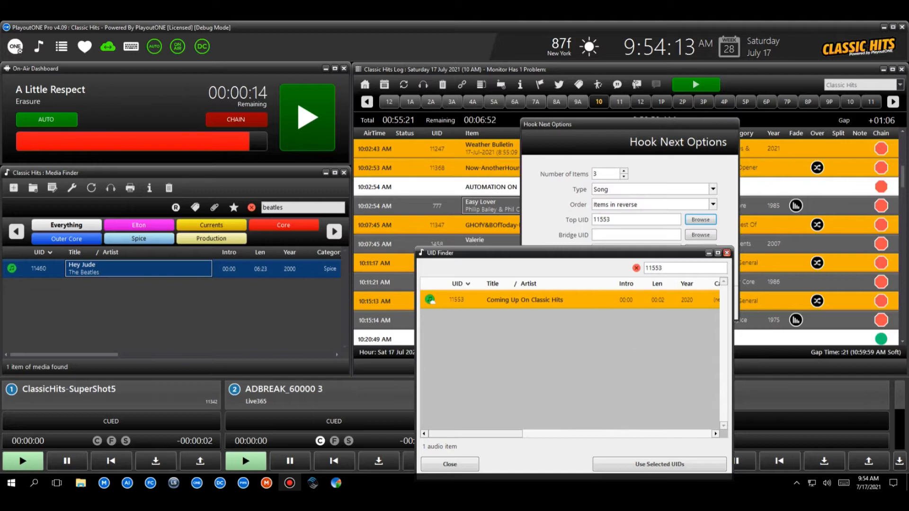
left_click(658, 464)
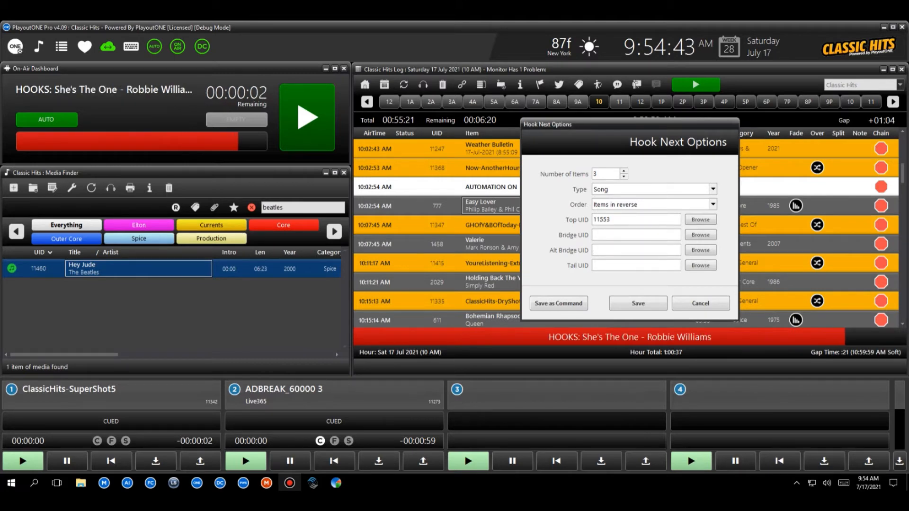
Save the Hook Next settings as a predefined command, HOOKNEXT 3 1 11553 Song.
left_click(635, 266)
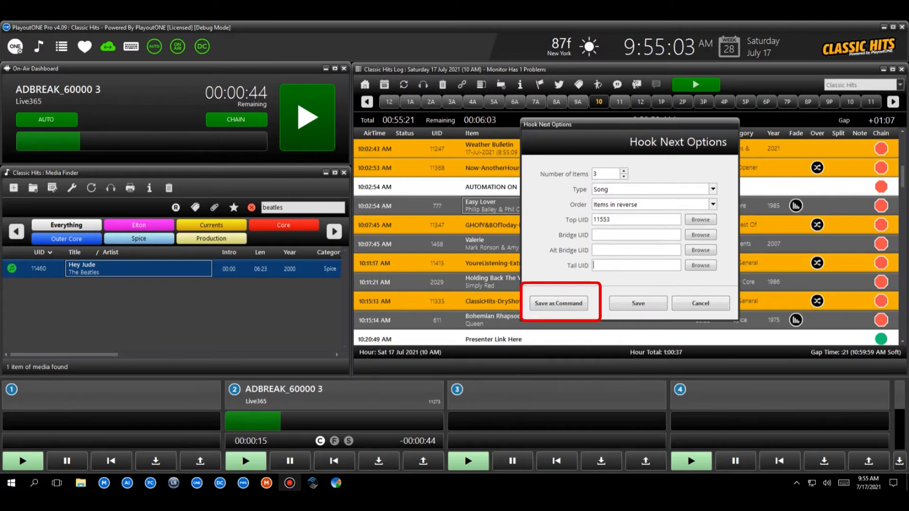
left_click(557, 303)
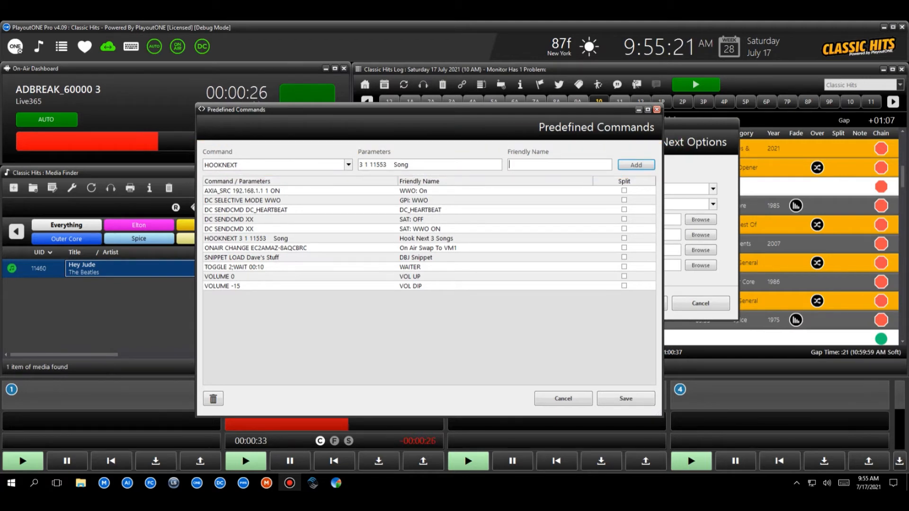
Name the command 'My Hook', add it, and save the Hook Next settings.
type("My Hook Command")
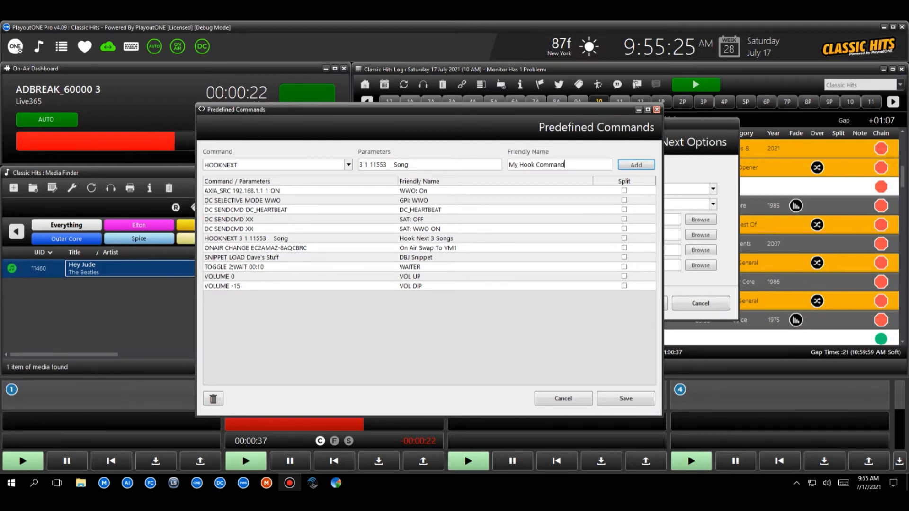
left_click(635, 165)
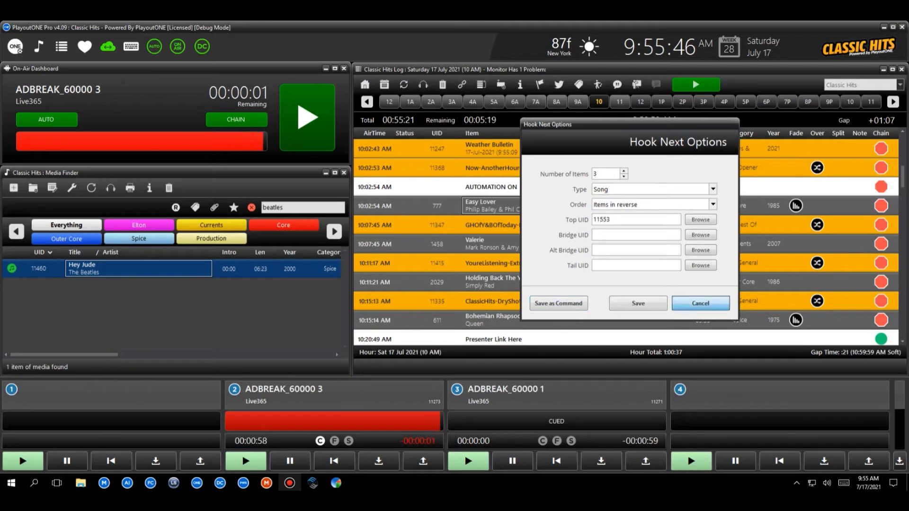
left_click(699, 303)
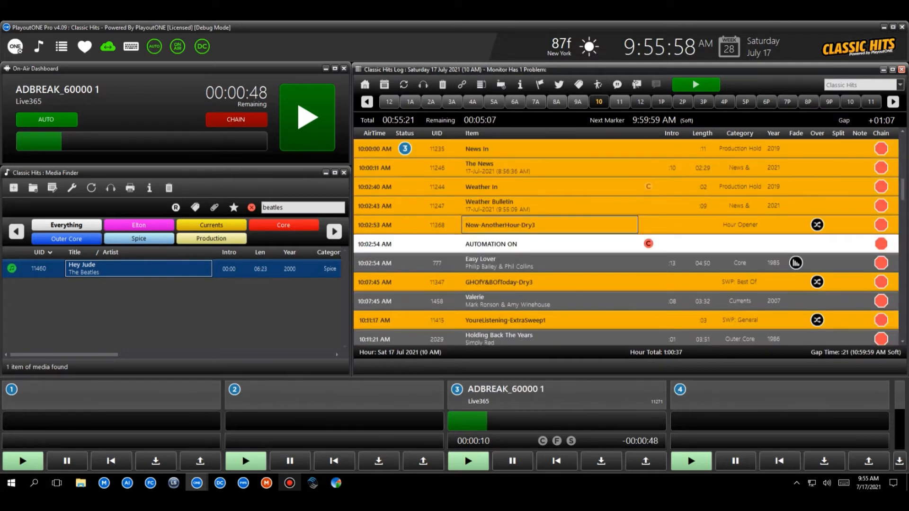
Insert the saved My Hook predefined command into the on-air log.
right_click(491, 263)
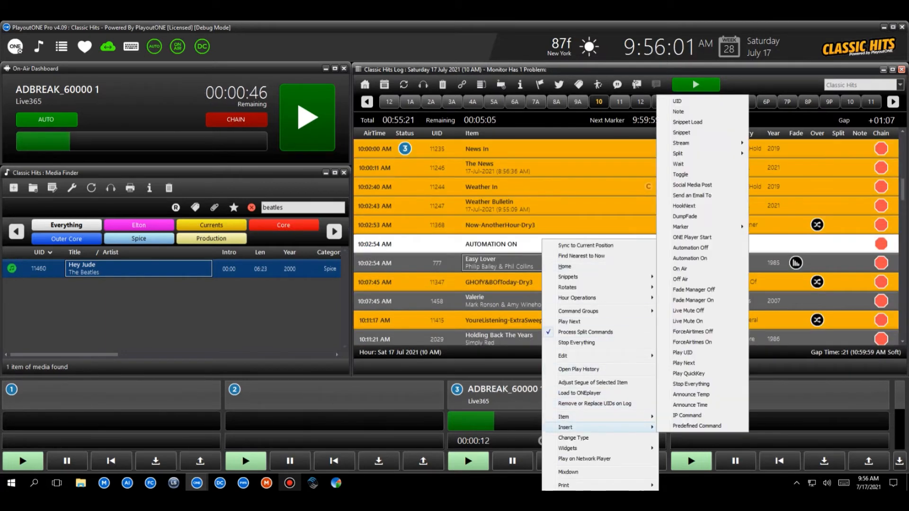
left_click(696, 425)
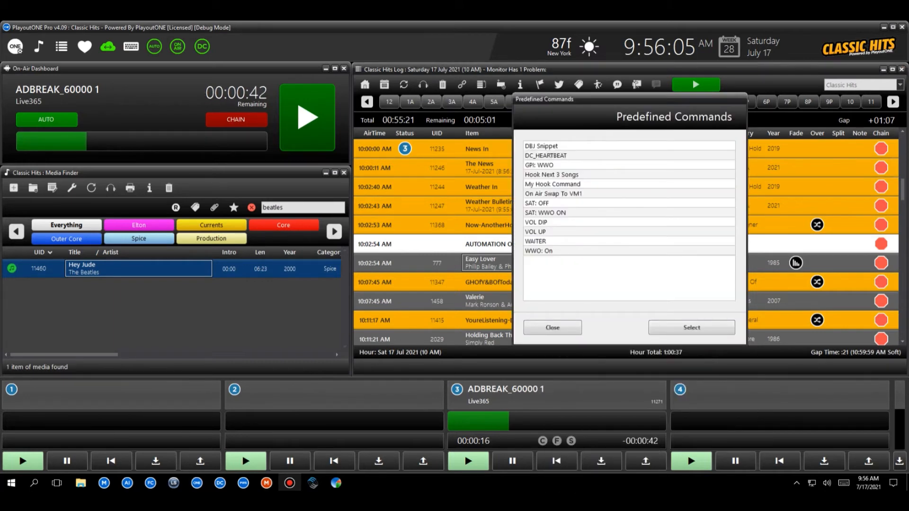
left_click(551, 327)
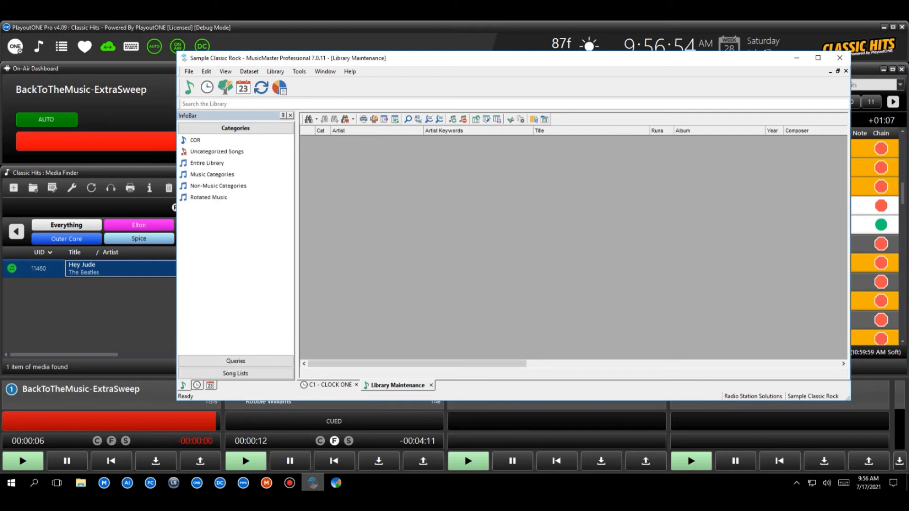
Create new format clock 45 from Format Clock Maintenance.
left_click(206, 87)
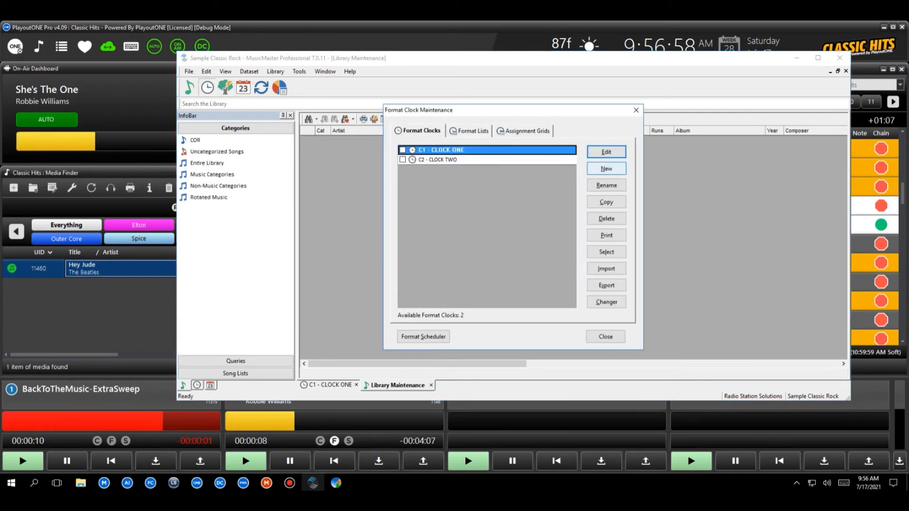
left_click(605, 168)
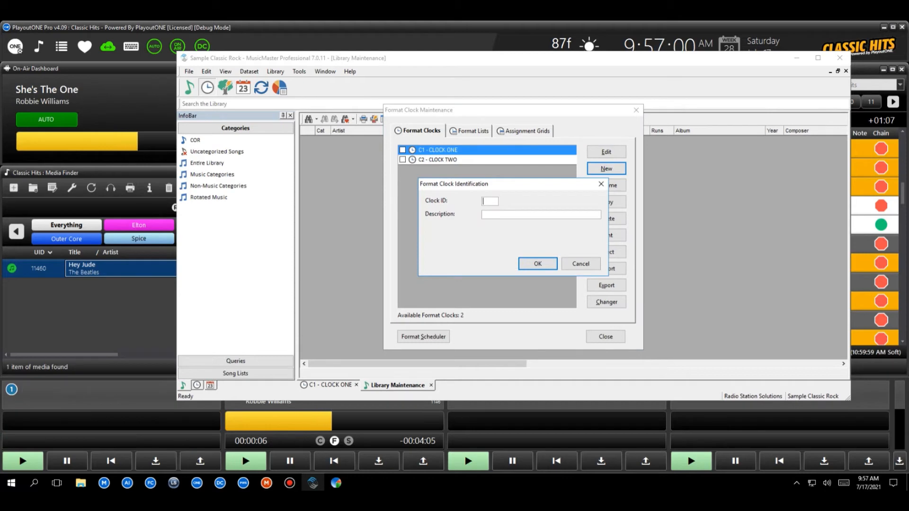
type("45")
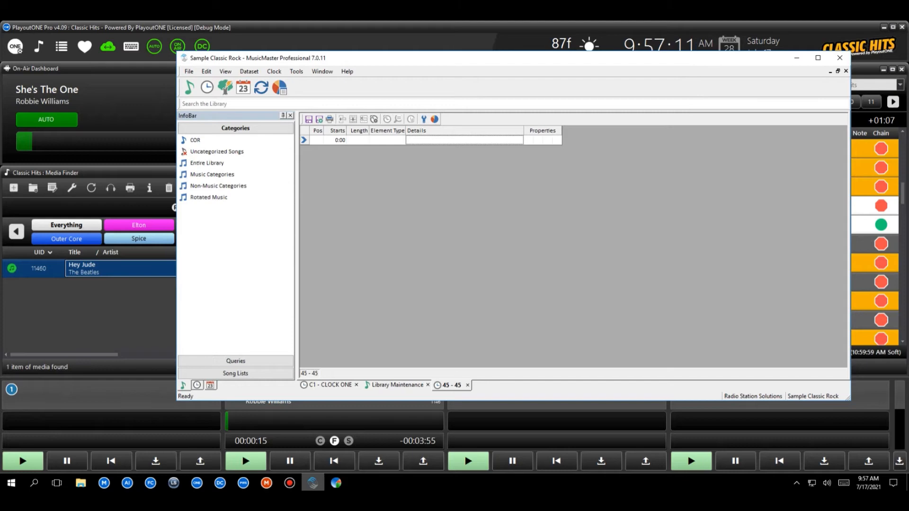
Change the first row's Element Type in clock 45 to Lognote.
left_click(401, 140)
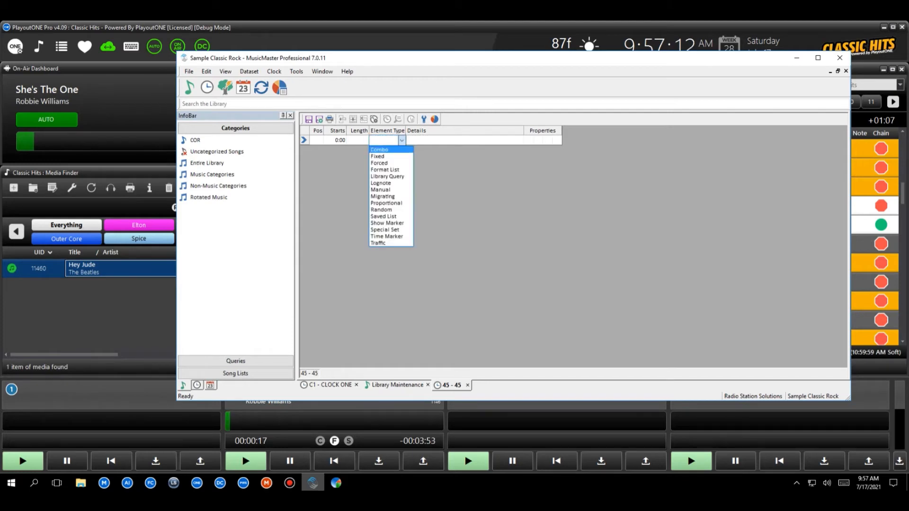
left_click(380, 183)
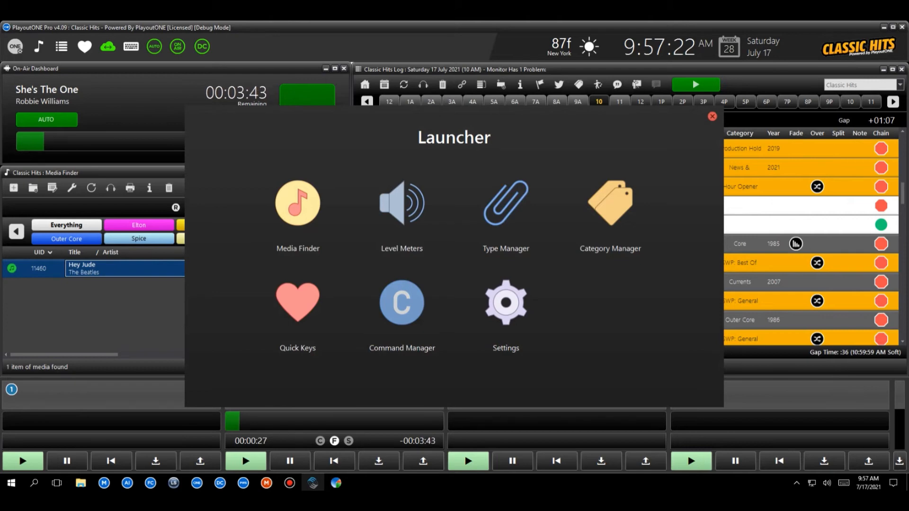
Open Command Manager and check the My Hook Command predefined command entry.
left_click(401, 302)
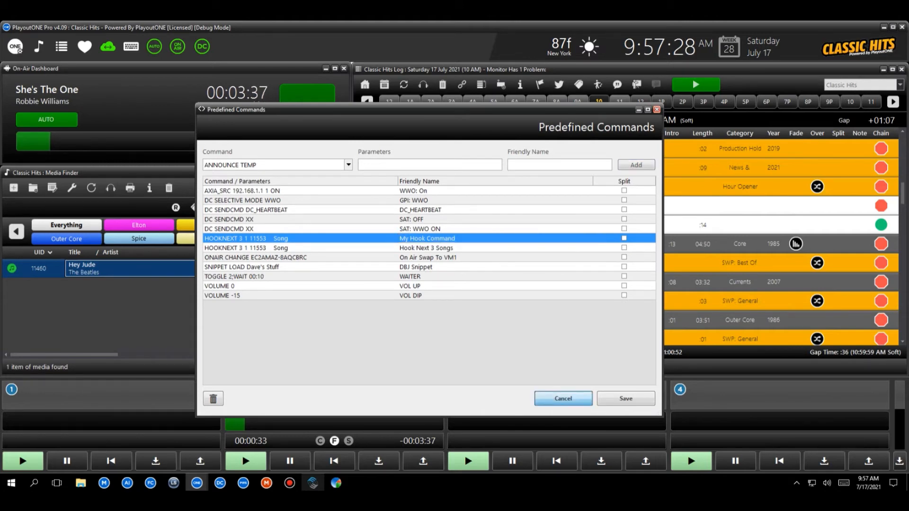
left_click(561, 398)
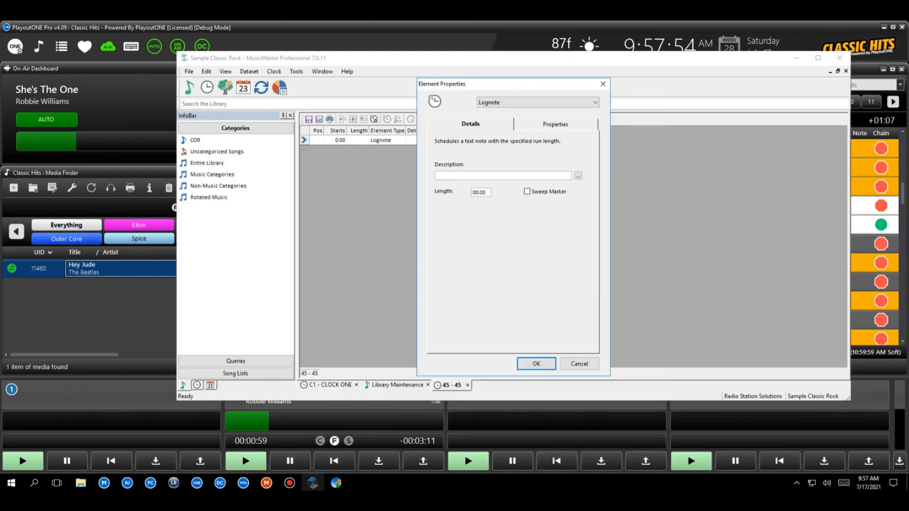
Enter 'My Hook Command' as the Lognote element's description and confirm.
type("My Hook Command")
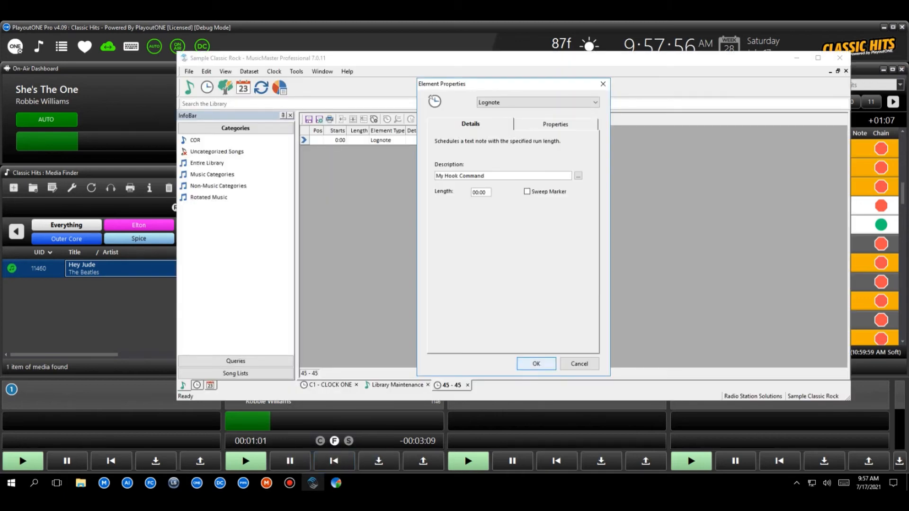
left_click(534, 364)
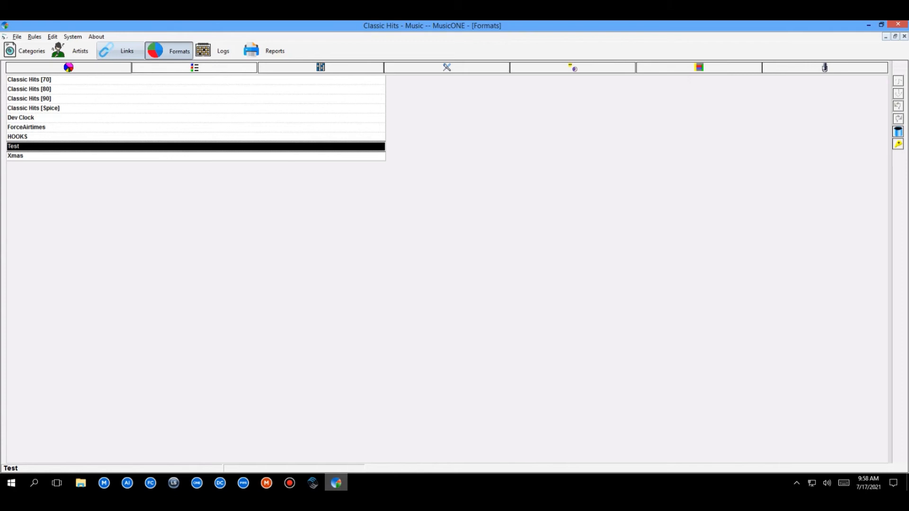
Return from Categories to Formats and select the Test format clock.
left_click(31, 50)
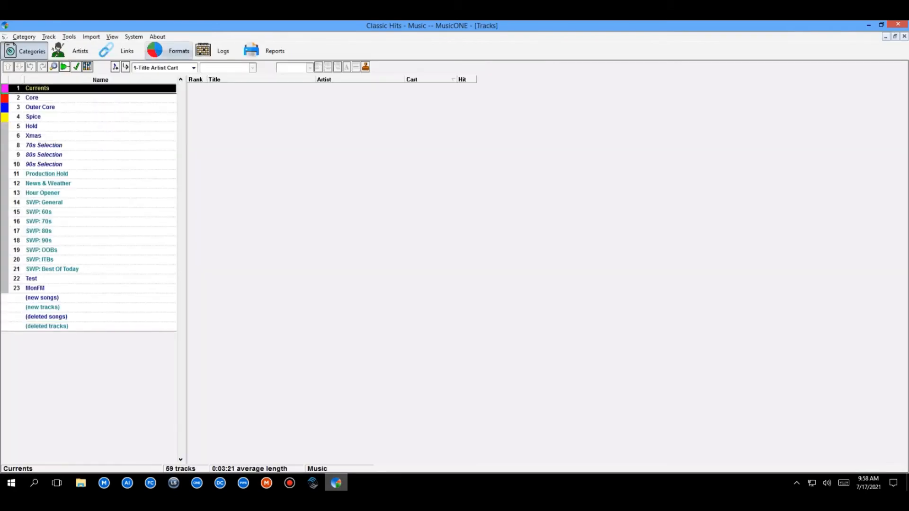
double_click(37, 87)
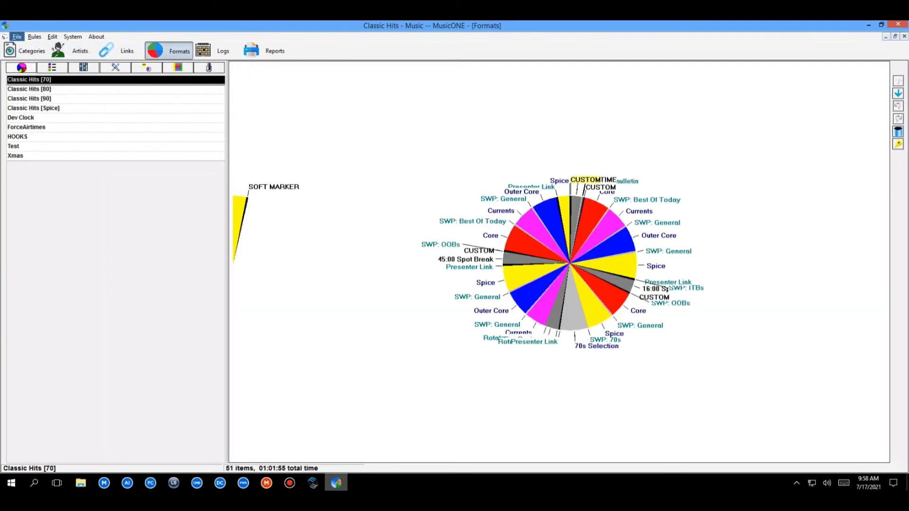
left_click(13, 145)
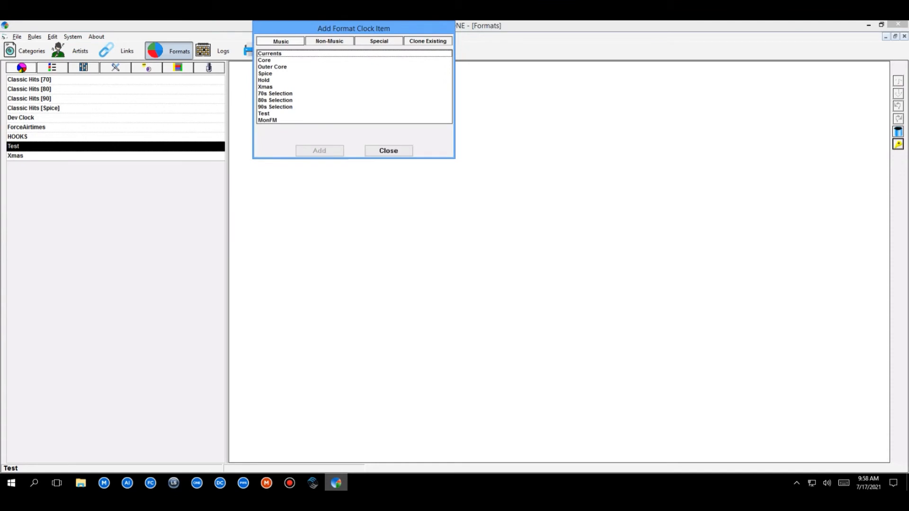
Add a player command item to the Test clock.
left_click(378, 41)
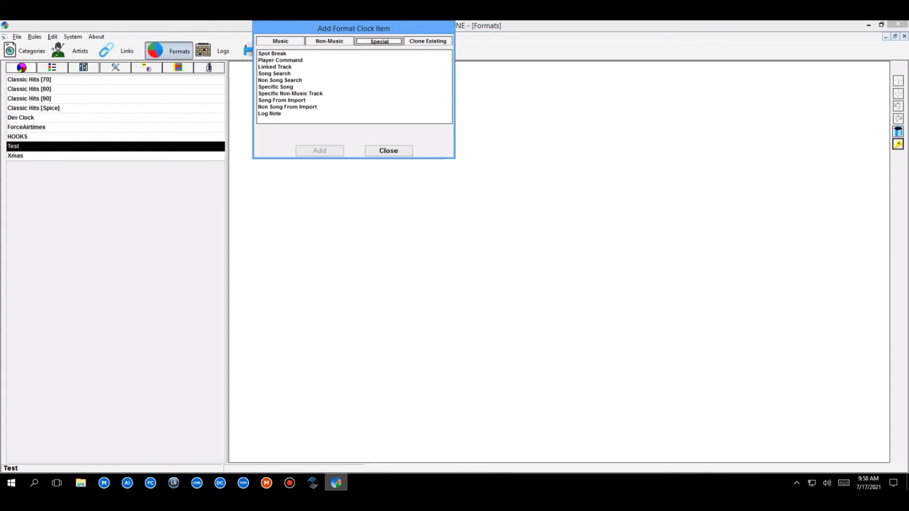
left_click(280, 60)
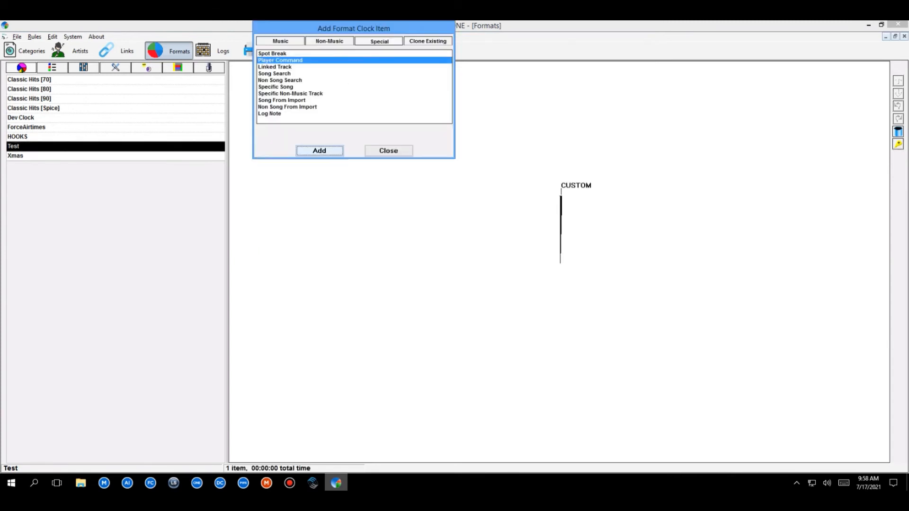
left_click(388, 150)
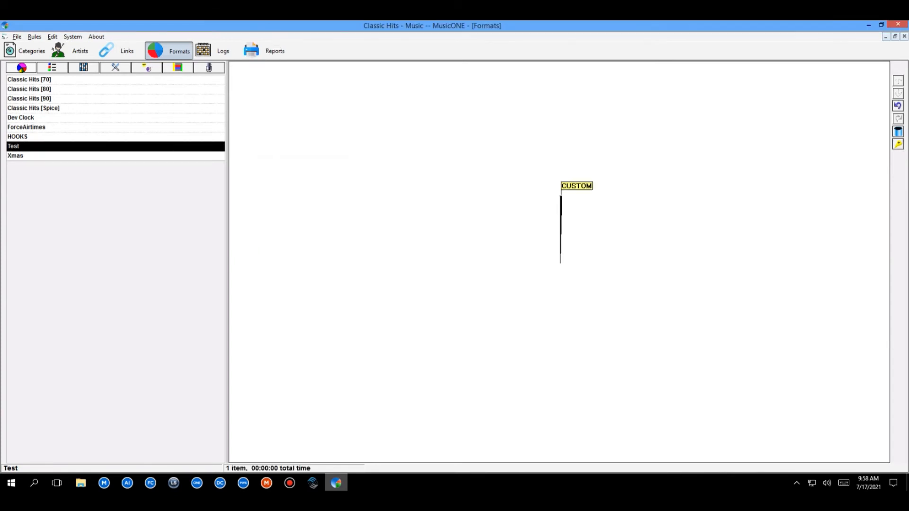
Keep the CUSTOM item's command type and set its player command to 'My Hook Command'.
right_click(576, 186)
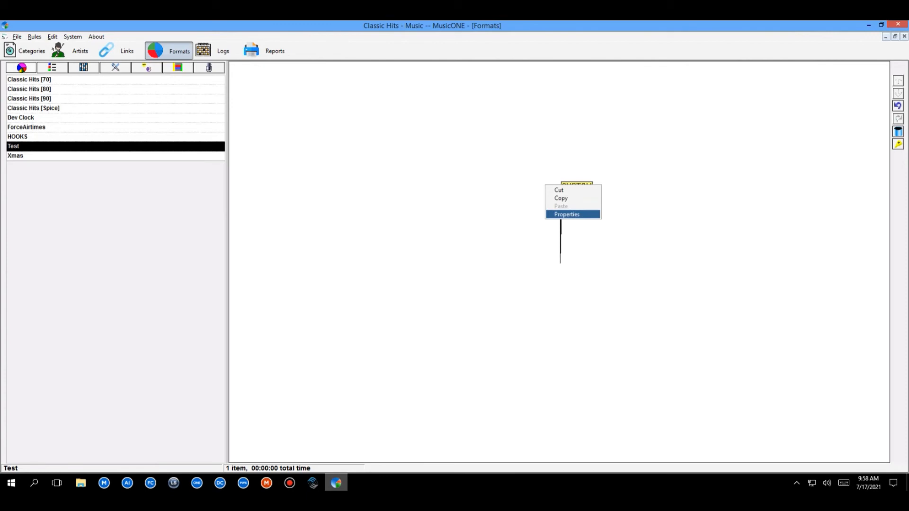
left_click(566, 214)
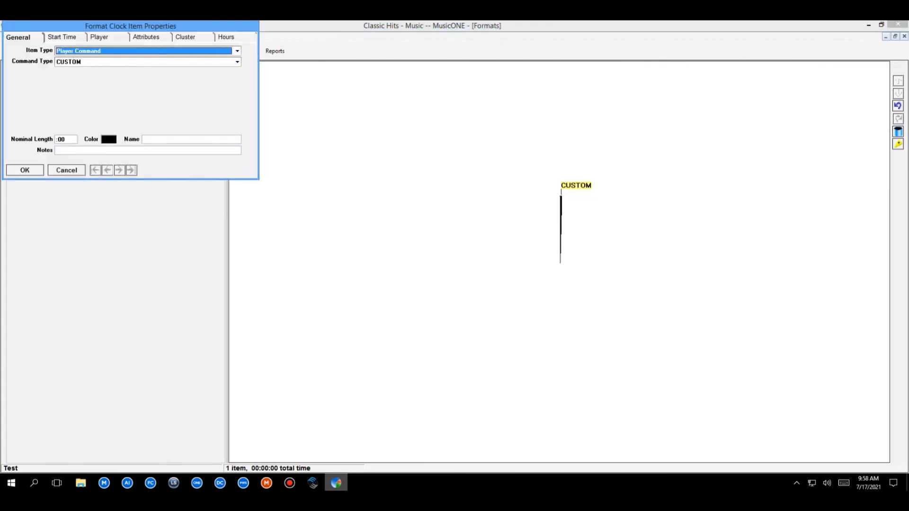
left_click(237, 62)
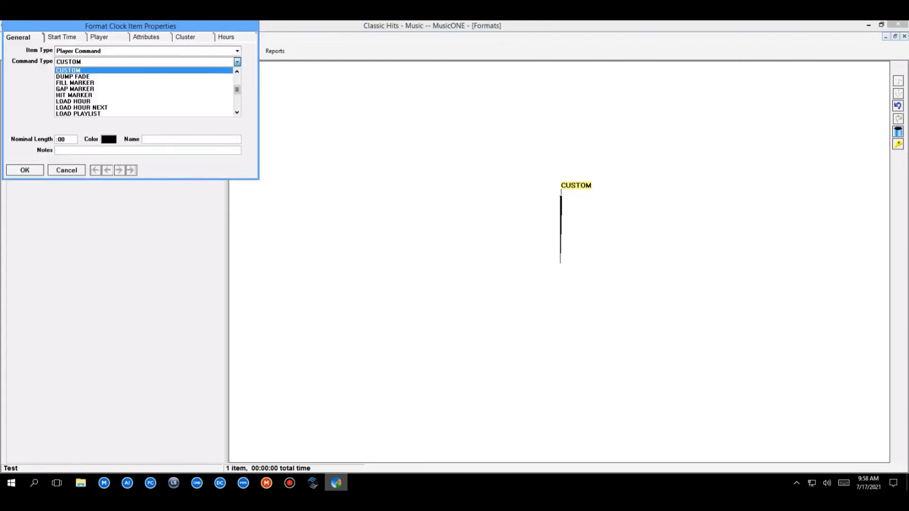
left_click(68, 70)
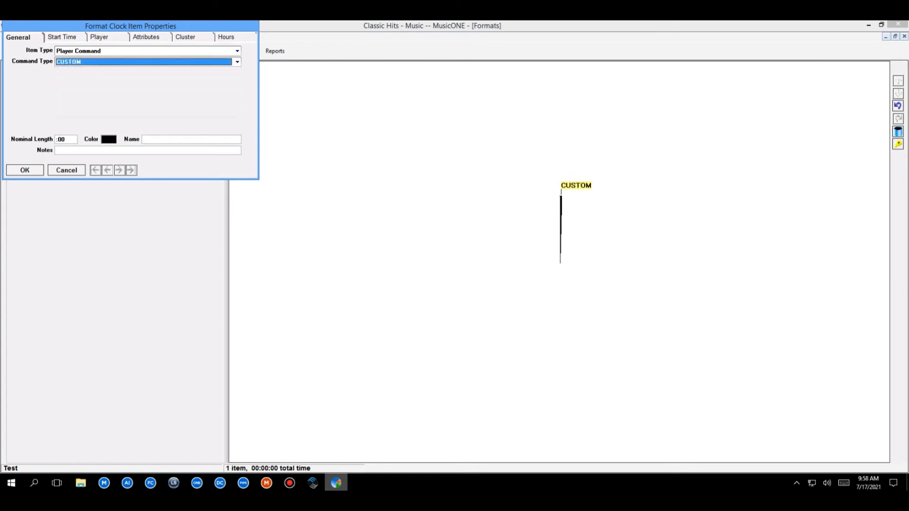
left_click(100, 36)
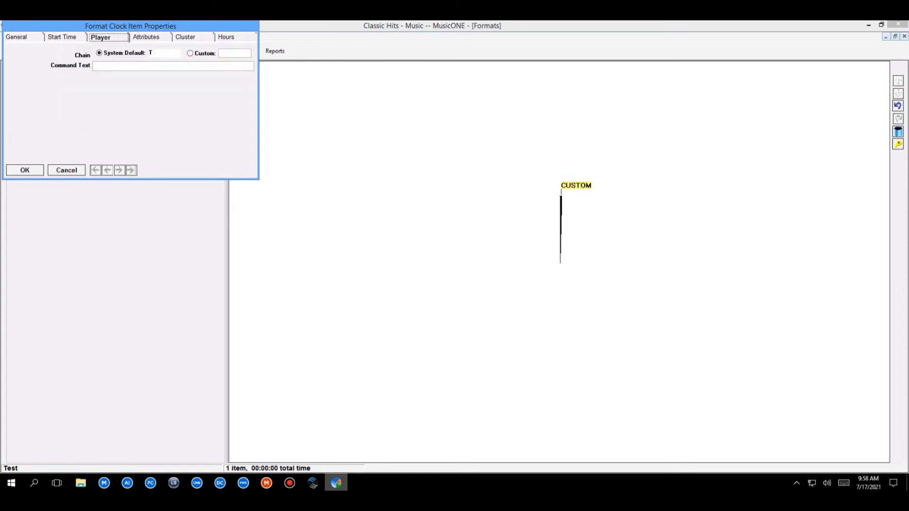
type("My Hook Command")
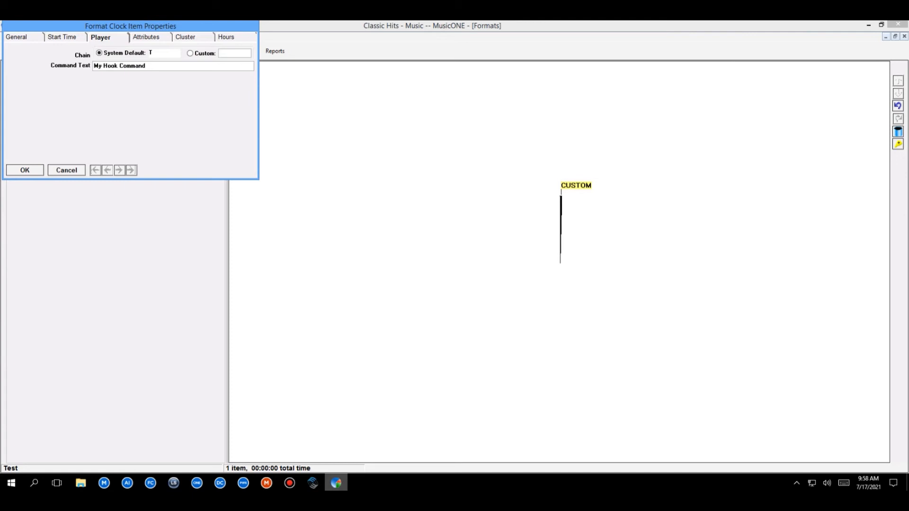
left_click(24, 170)
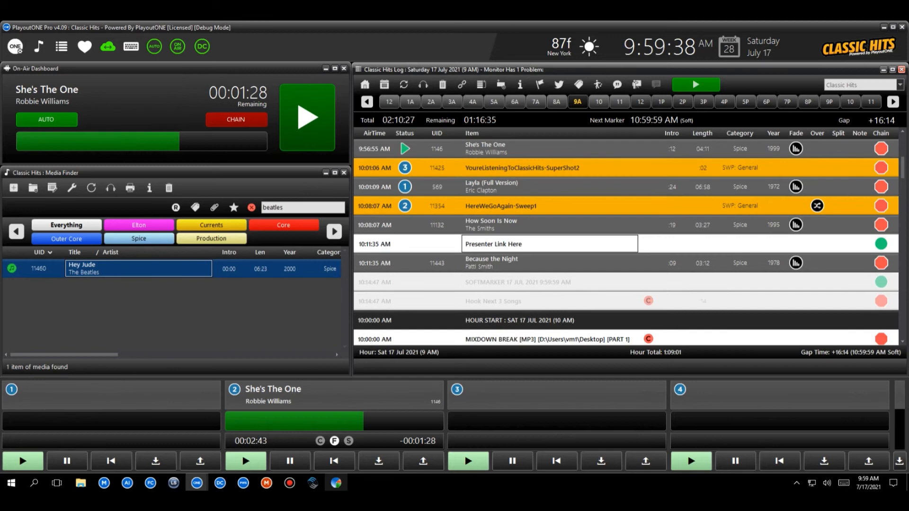
Switch the Classic Hits log view to the 10 AM hour.
left_click(490, 263)
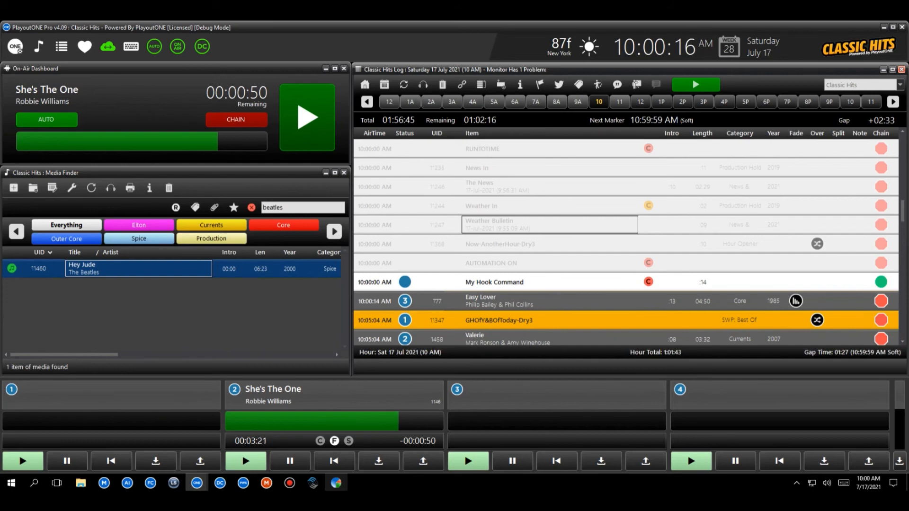
Open the station tools Launcher from the ONE logo.
left_click(15, 46)
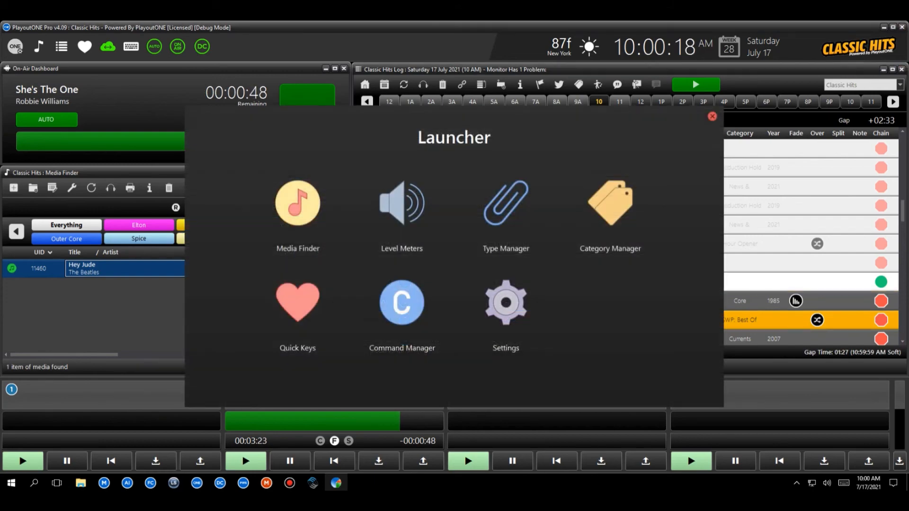
Open Quick Keys from the Launcher to show carts like Show Stab and Hey Jude.
left_click(505, 303)
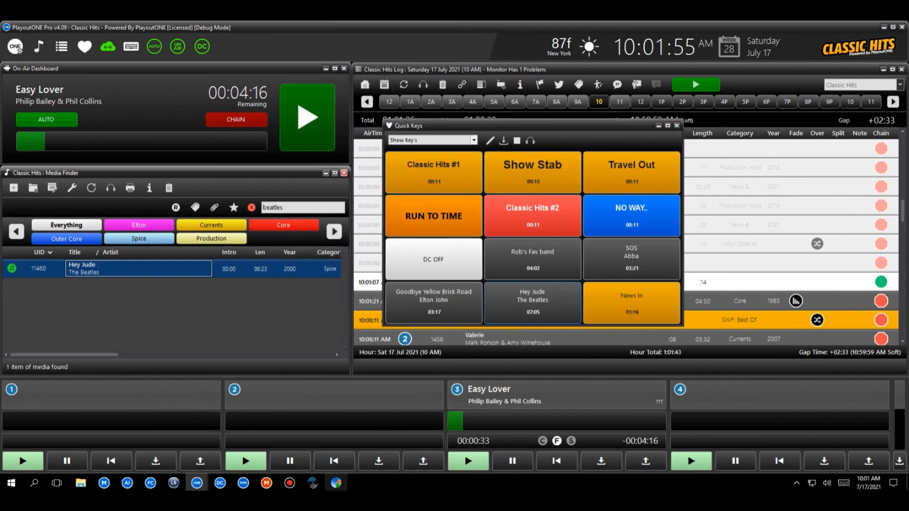
Set the Hey Jude quick key to Play just Hook, save it, and close Quick Keys.
right_click(530, 303)
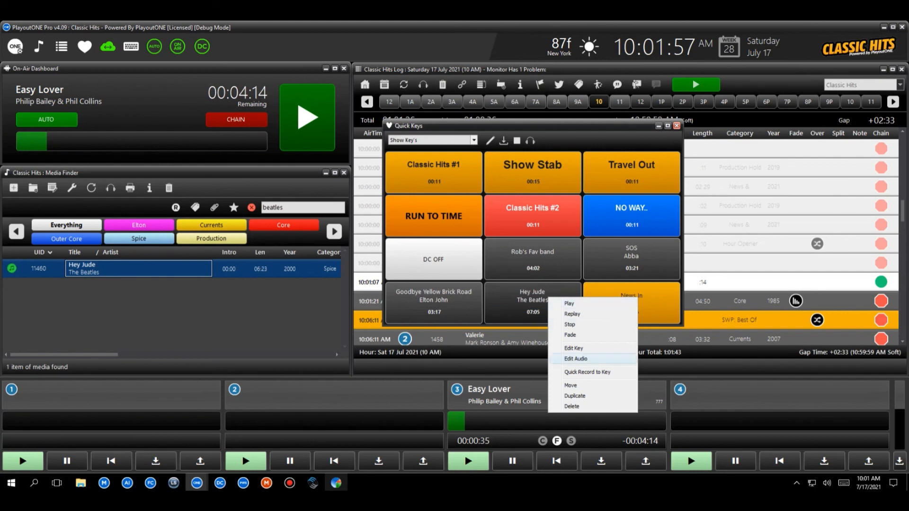
left_click(573, 348)
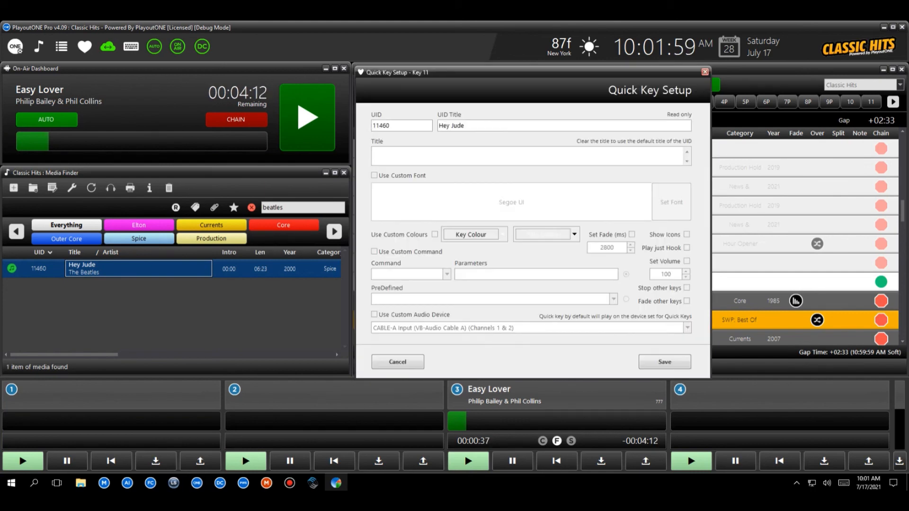
left_click(686, 247)
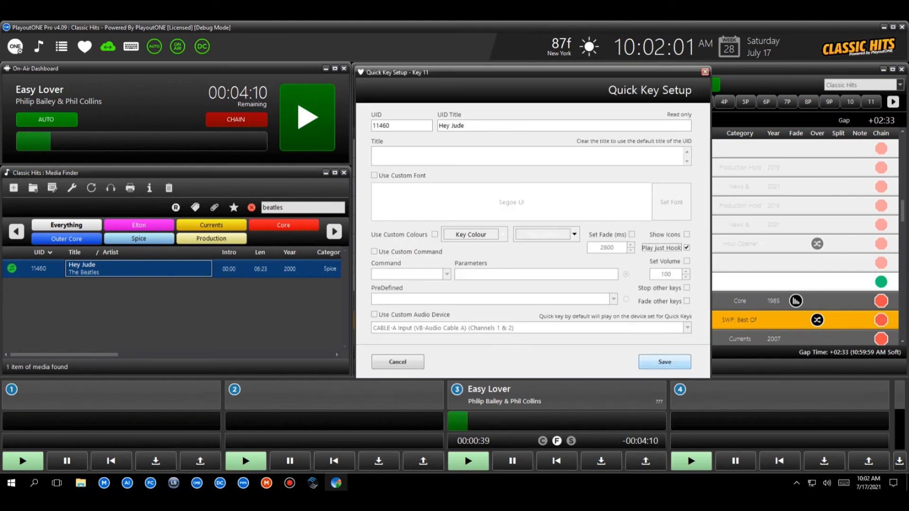
left_click(398, 361)
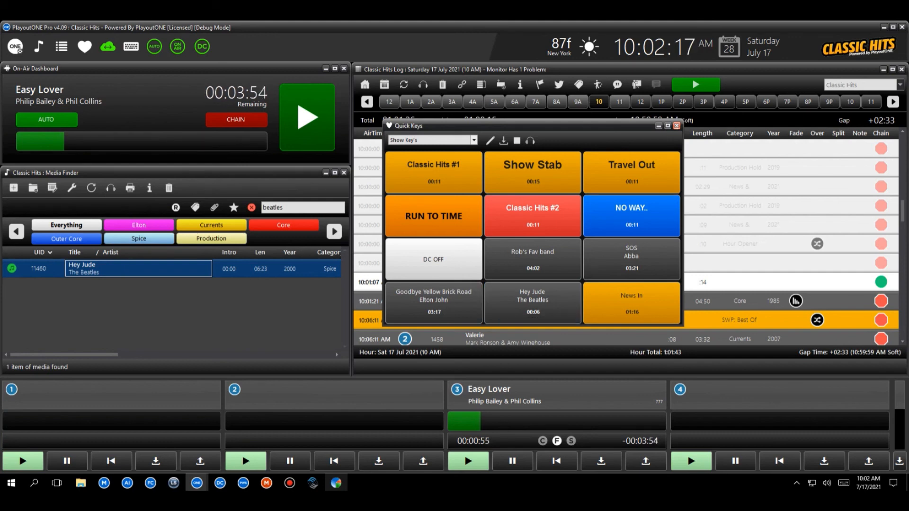
left_click(676, 126)
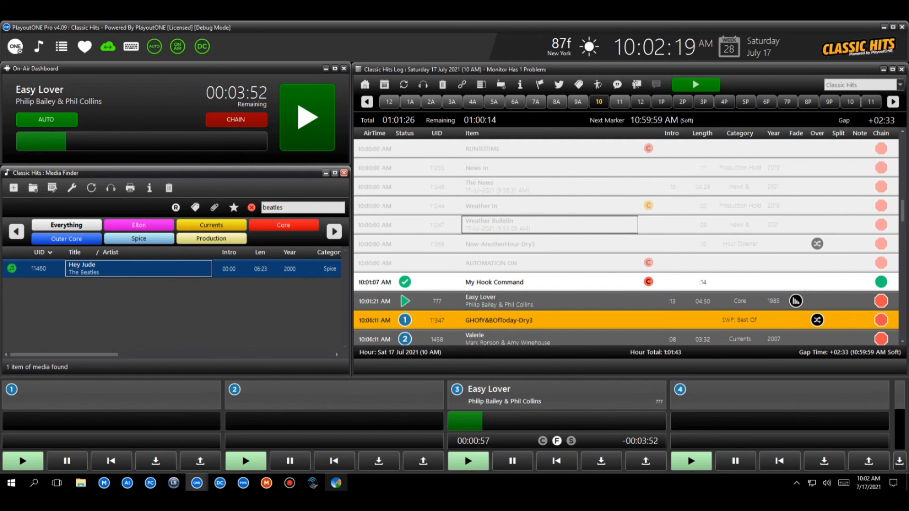